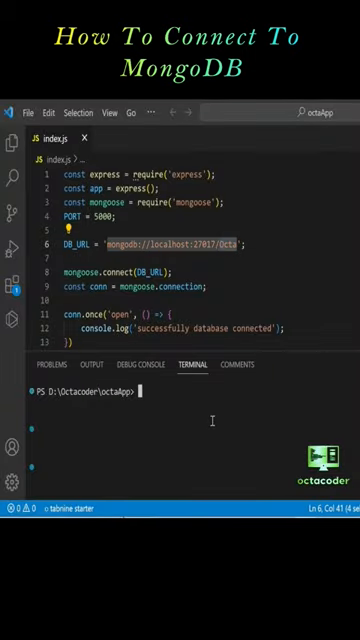
Start the server with node index.js in the integrated terminal, listening on port 5000.
{"action": "type", "text": "node ind"}
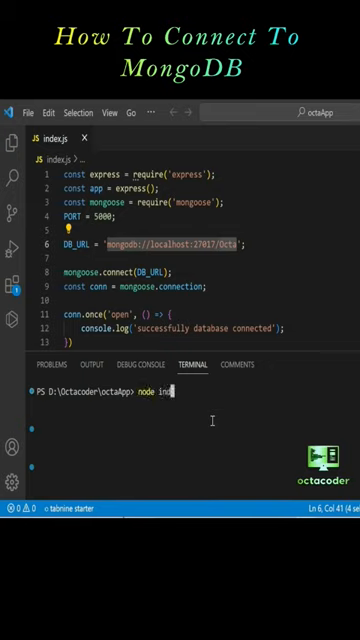
{"action": "key", "text": "Return"}
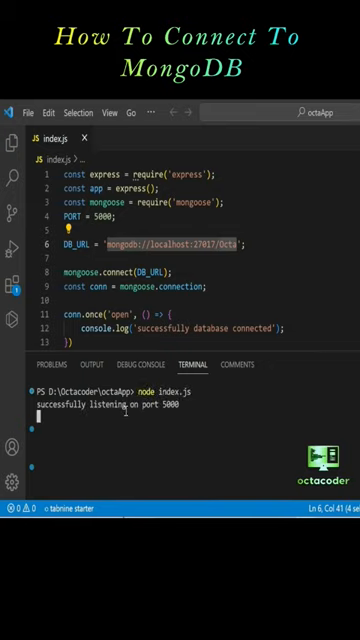